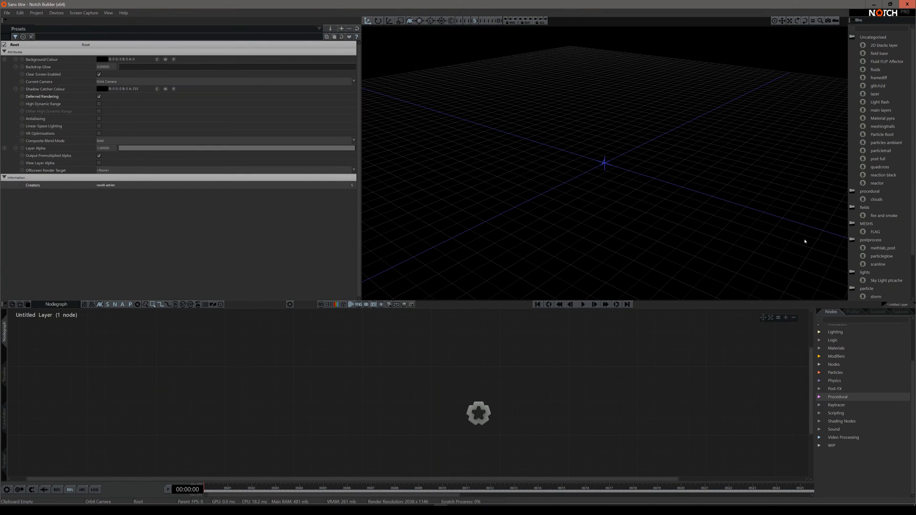
Add a Procedural Root, a 3D Primitive sphere and a Procedural Meshing node from the Procedural category
click(820, 396)
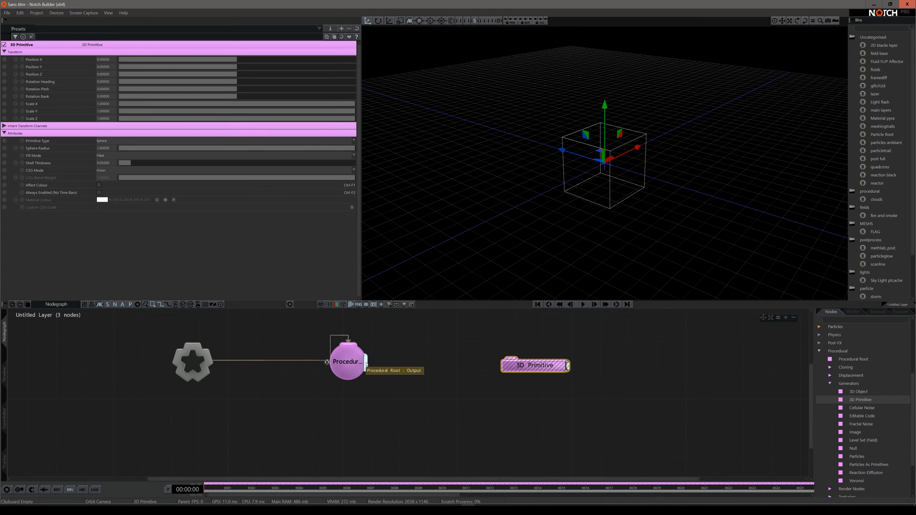
drag(534, 365, 535, 394)
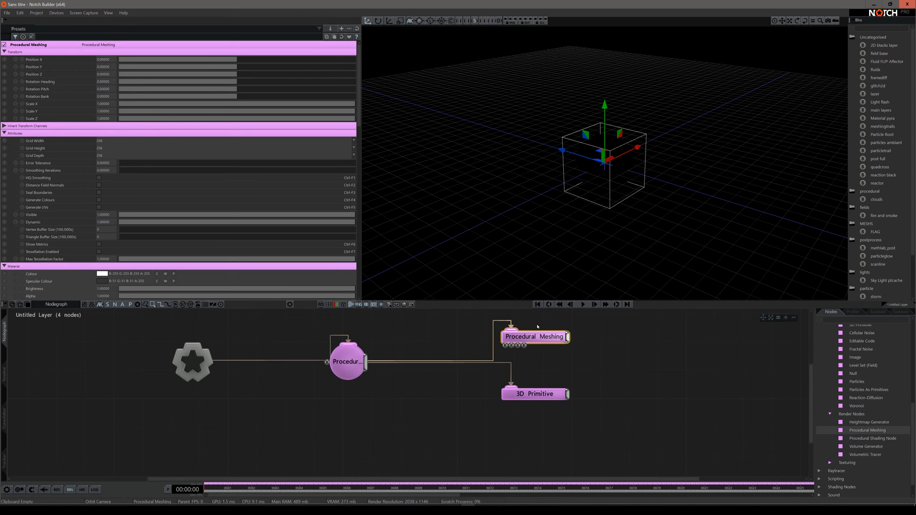
Render the viewport in Normals mode and search the nodes for 'boun'
click(338, 305)
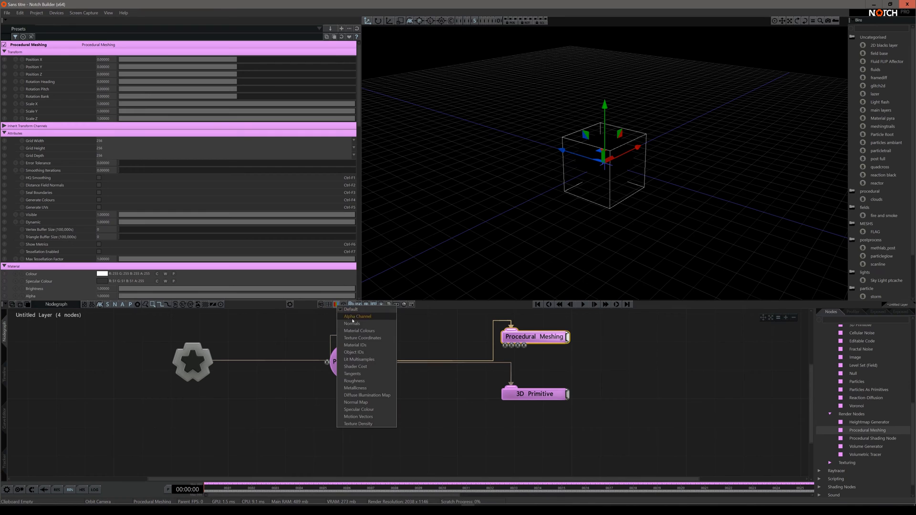
click(362, 337)
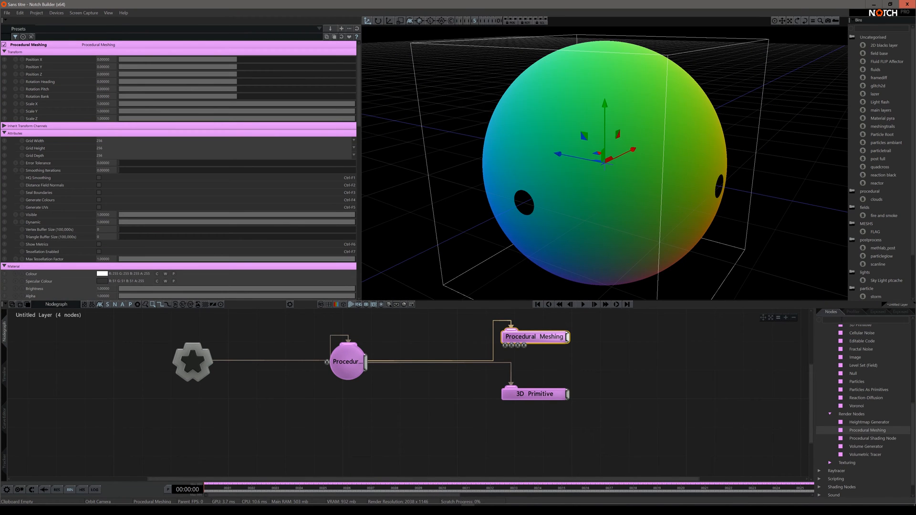
text(boun)
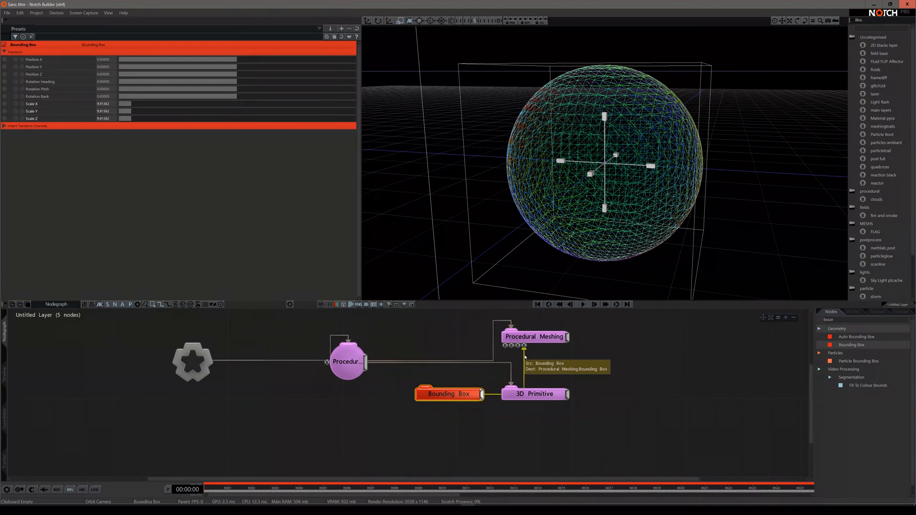
Change the Procedural Meshing grid resolution, including Grid Depth, from the Attributes dropdowns
click(534, 337)
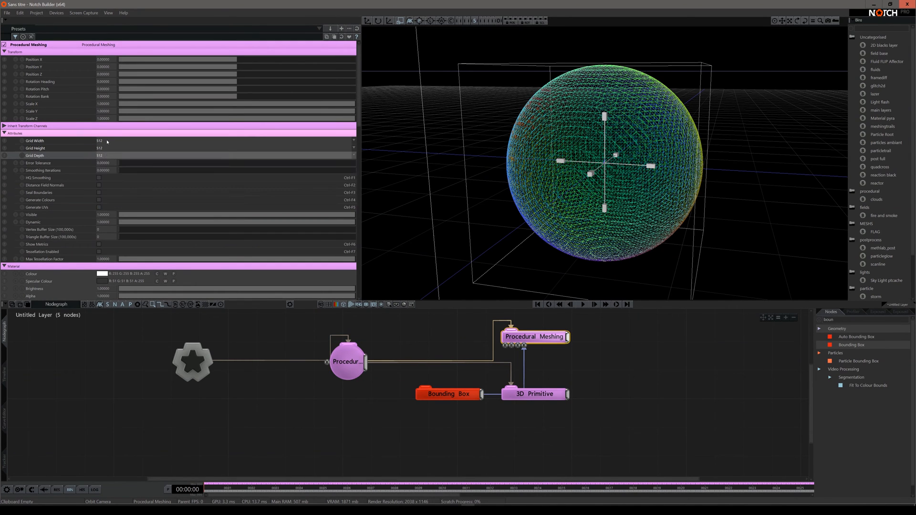
click(353, 154)
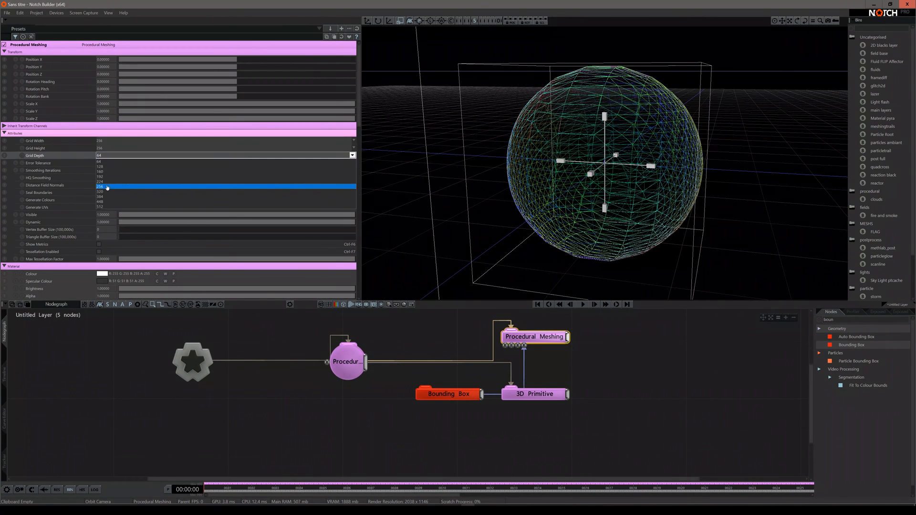
click(447, 394)
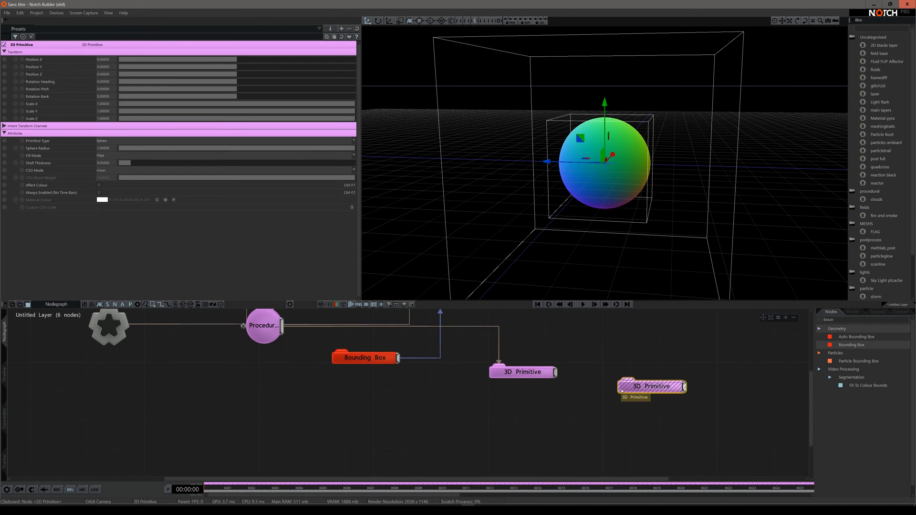
Link a second sphere primitive under the first and set its CSG mode to Smooth Union
drag(651, 386, 522, 401)
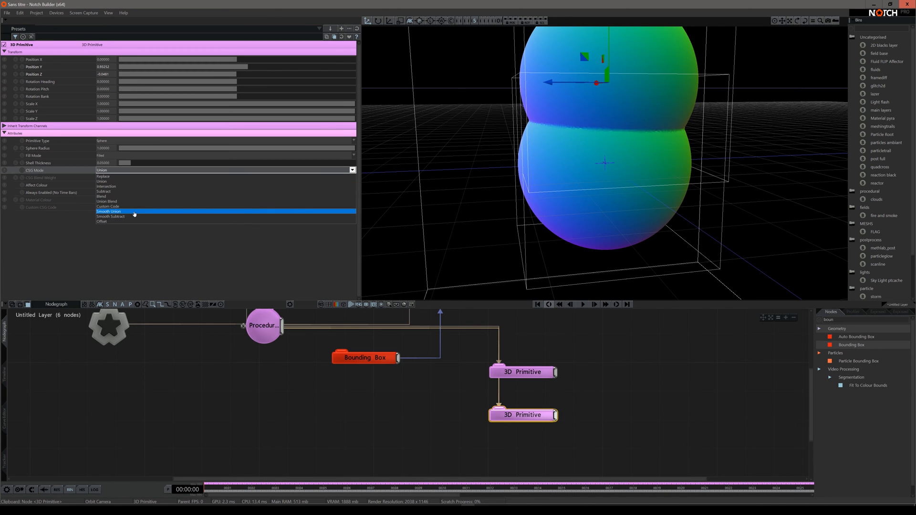
click(110, 211)
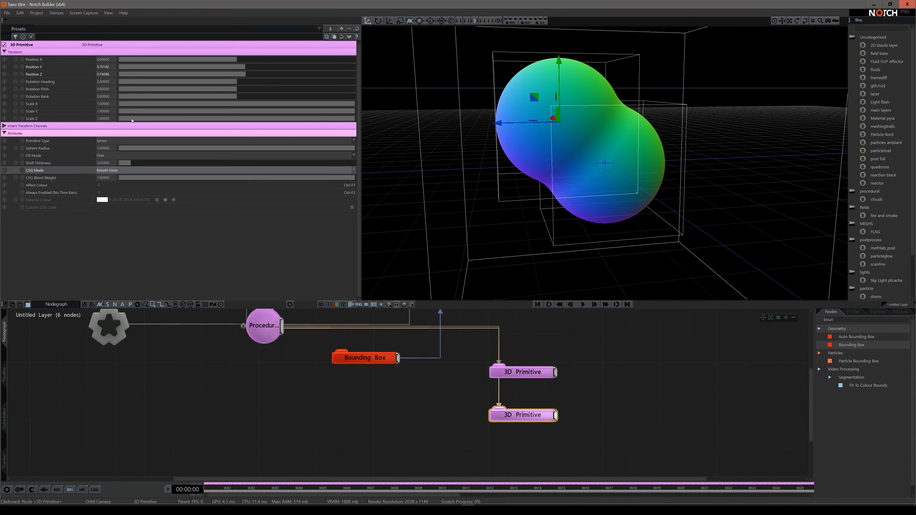
Make the second primitive a torus in Smooth Subtract mode and tune its blend weight
click(352, 141)
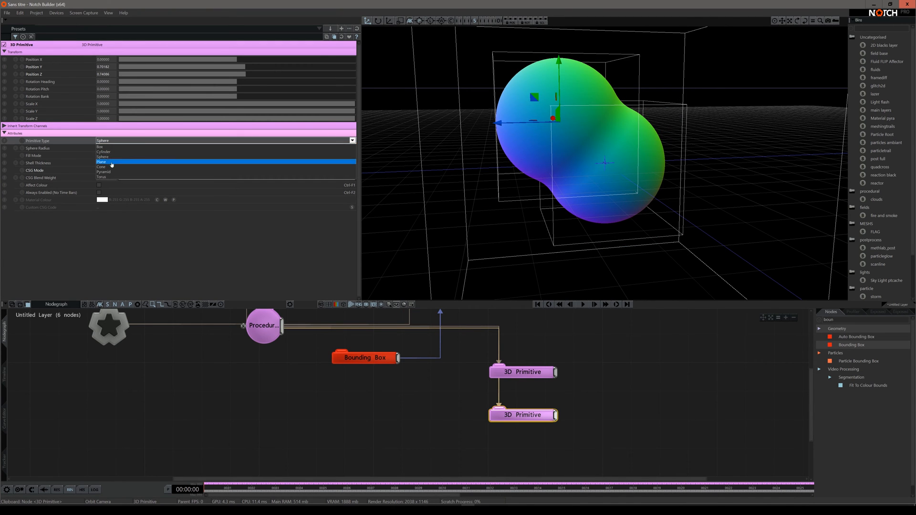
click(103, 177)
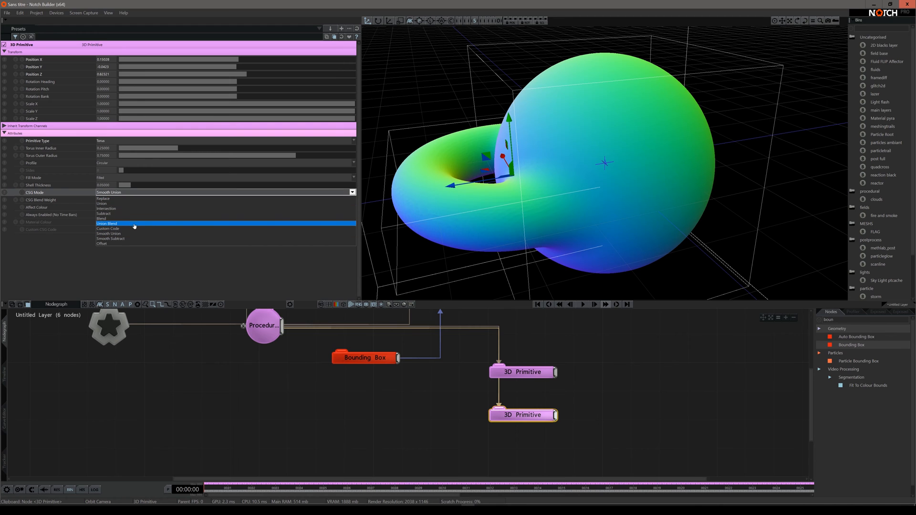
mouse_move(132, 233)
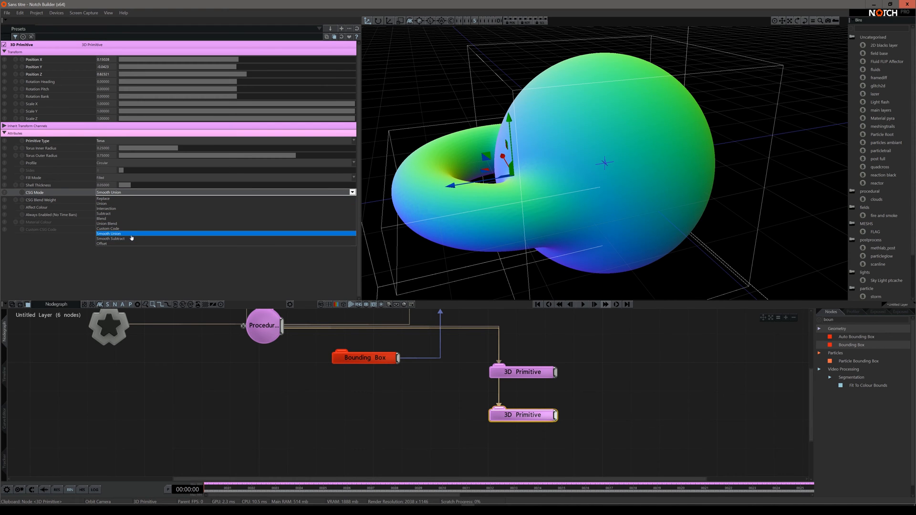
click(106, 209)
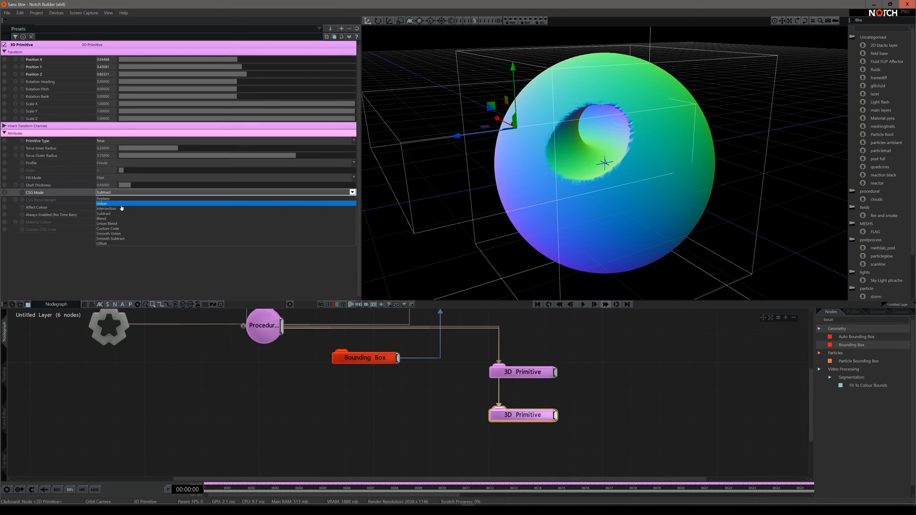
click(110, 239)
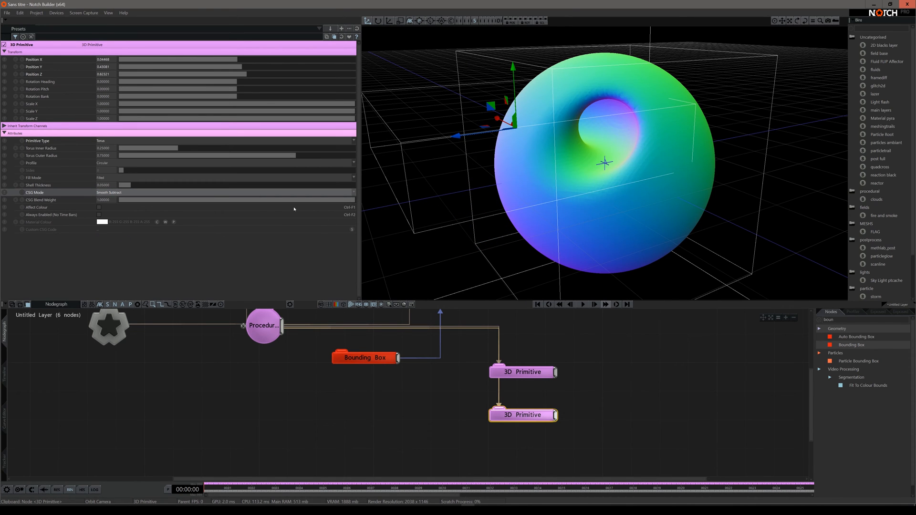
drag(234, 199, 132, 200)
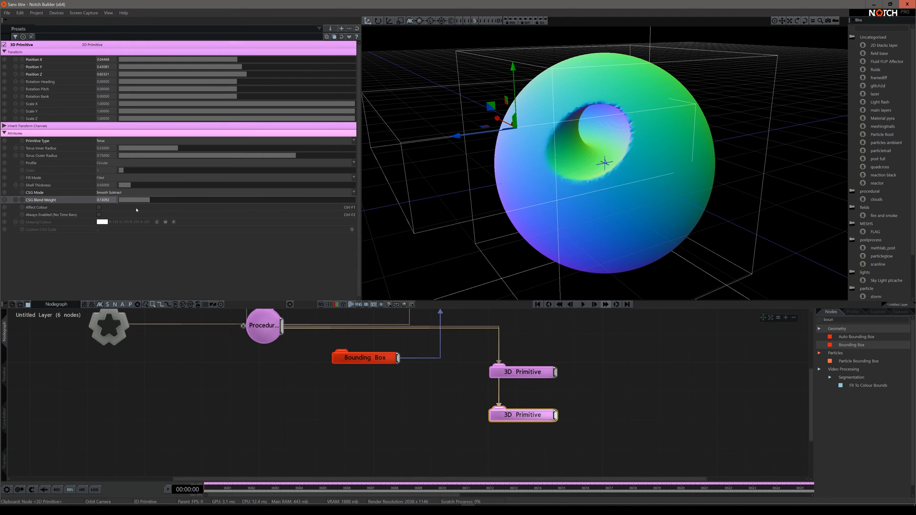
drag(131, 200, 354, 200)
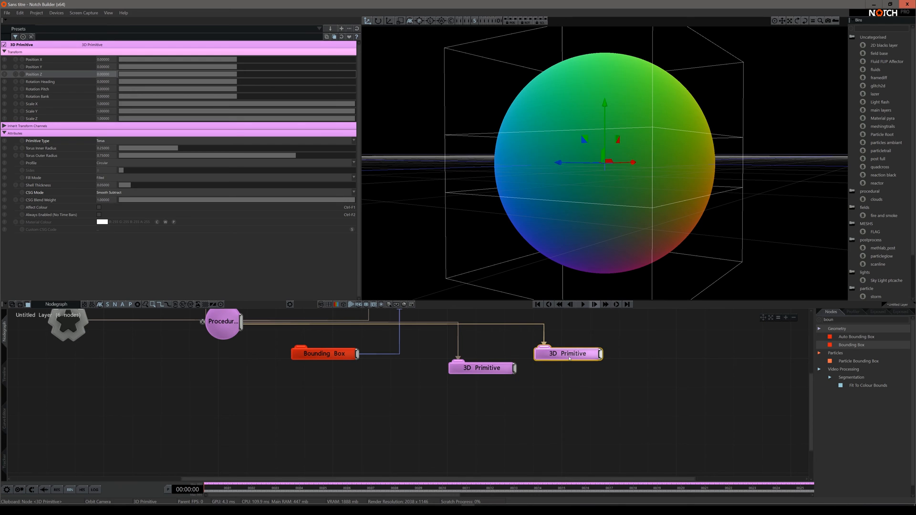
Relink the torus 3D Primitive node under the first sphere primitive
drag(568, 353, 510, 397)
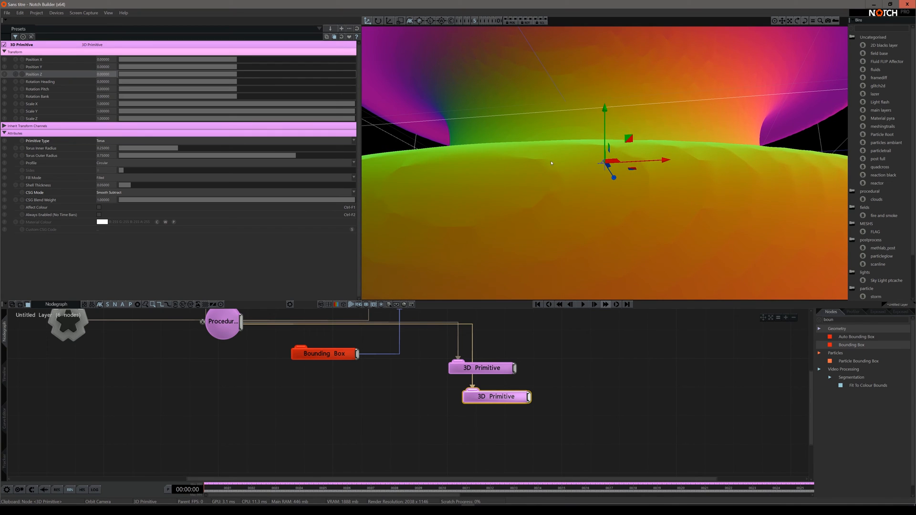
mouse_move(497, 352)
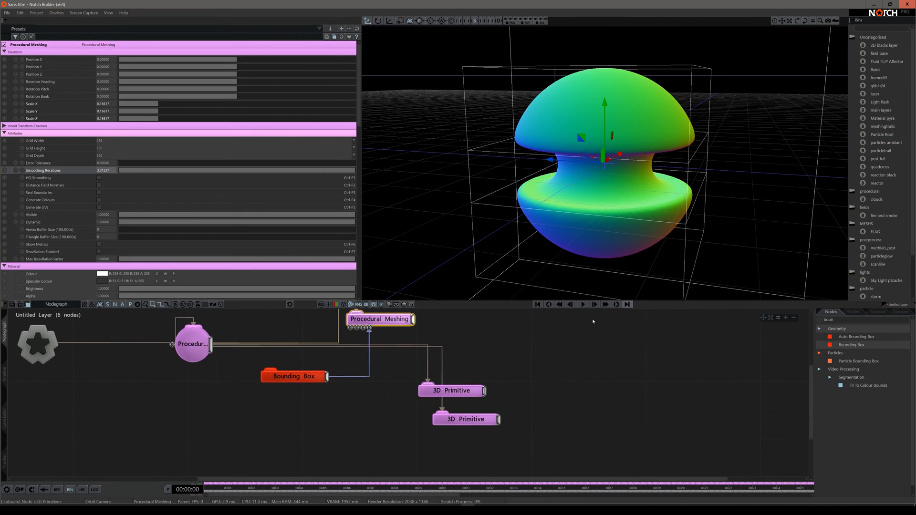
Add a third 3D Primitive, attach it below the second, and make it a Box
click(452, 390)
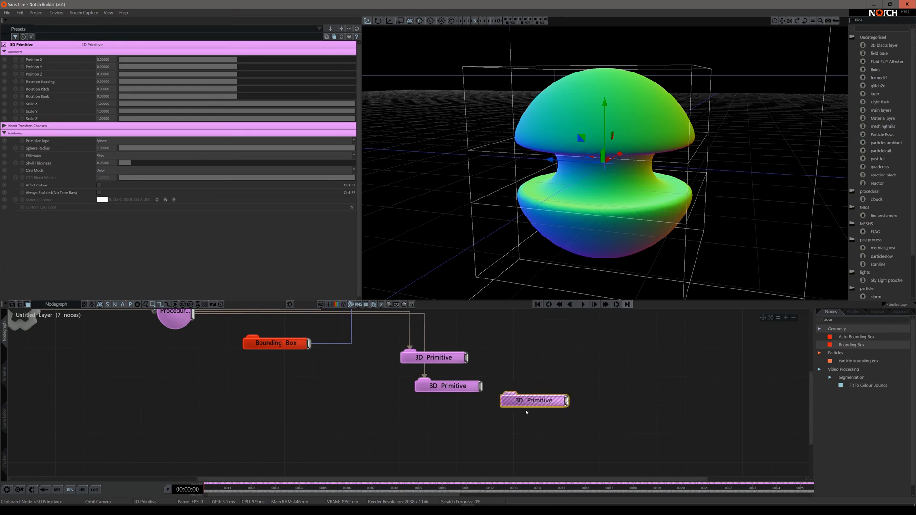
drag(534, 400, 462, 429)
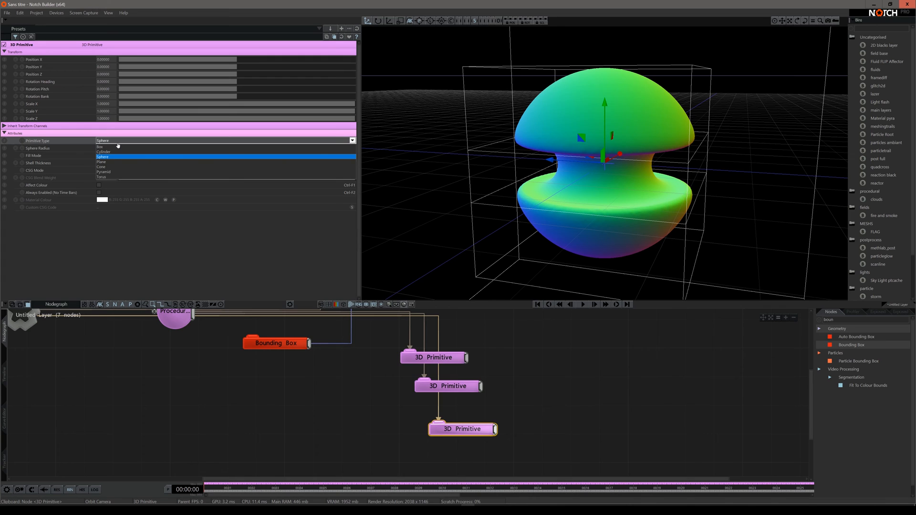
click(101, 146)
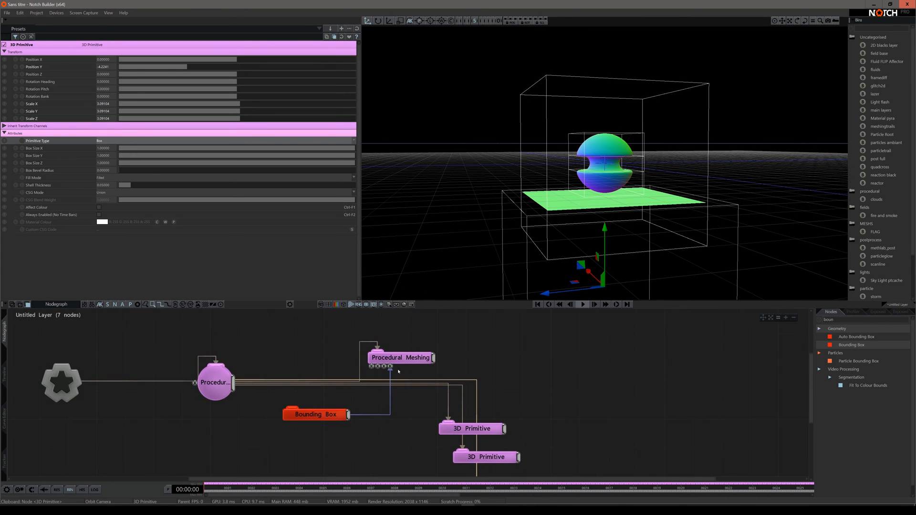
Set the box primitive's CSG mode to Smooth Union
click(401, 357)
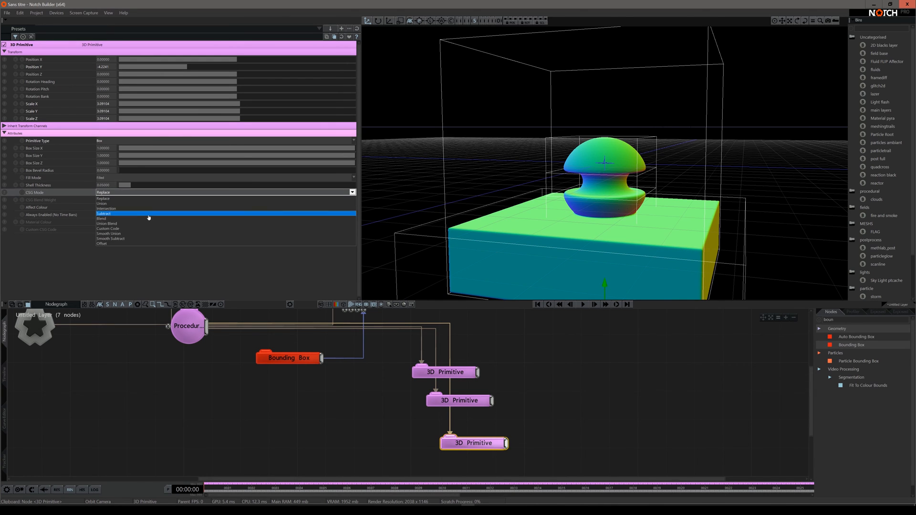
mouse_move(130, 227)
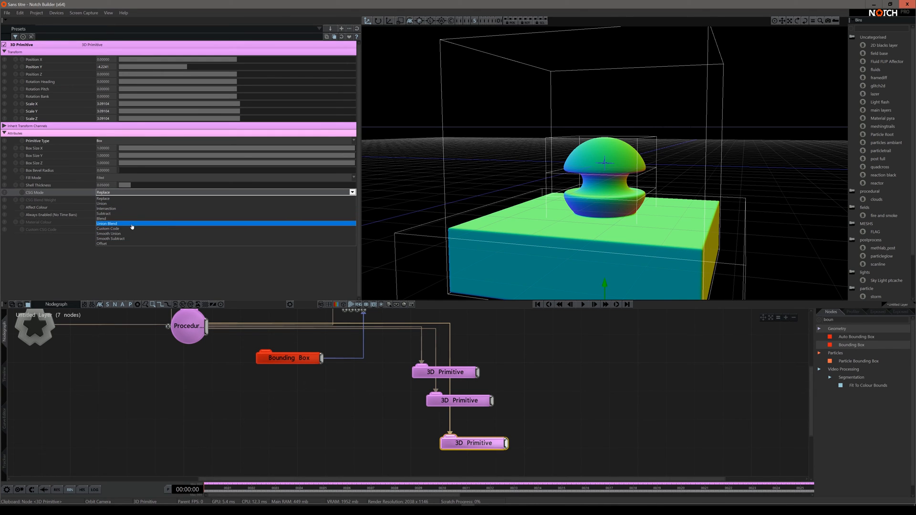
click(109, 234)
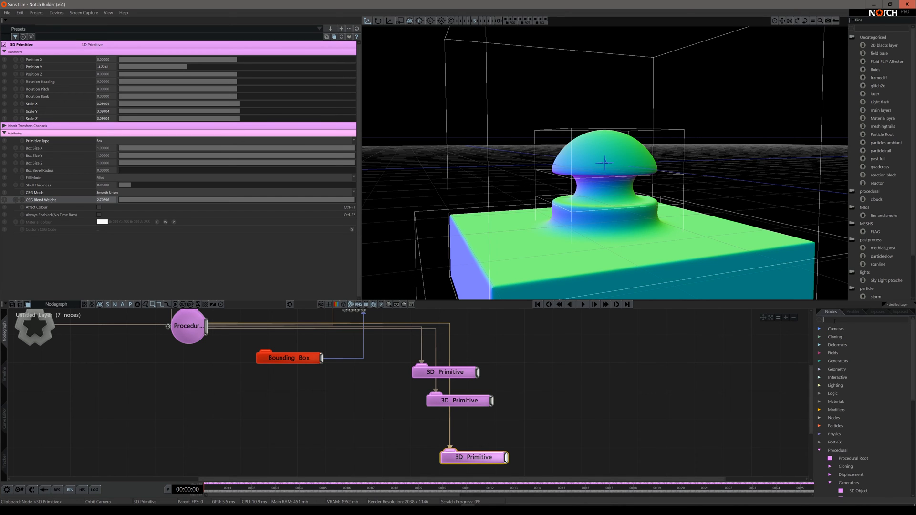
Search for 'math' and wire two Math Modifiers into 3D Primitive parameters
text(math)
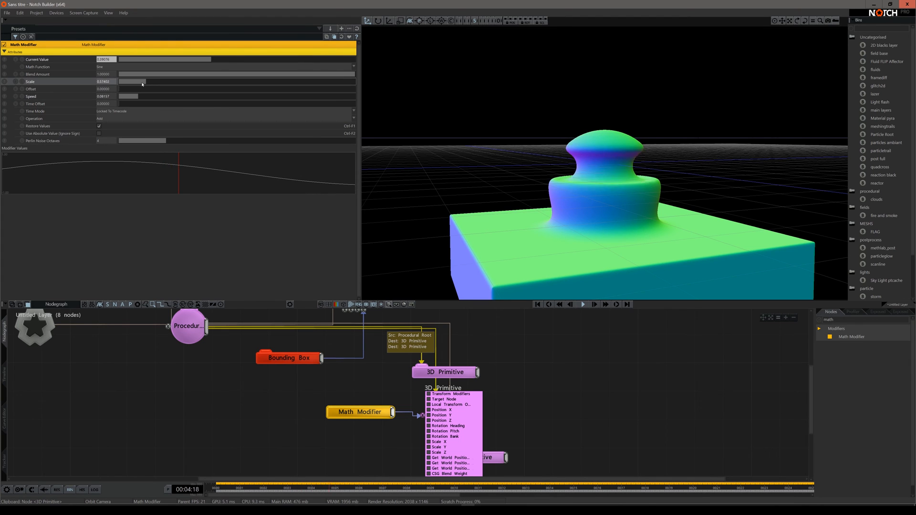
drag(134, 96, 154, 97)
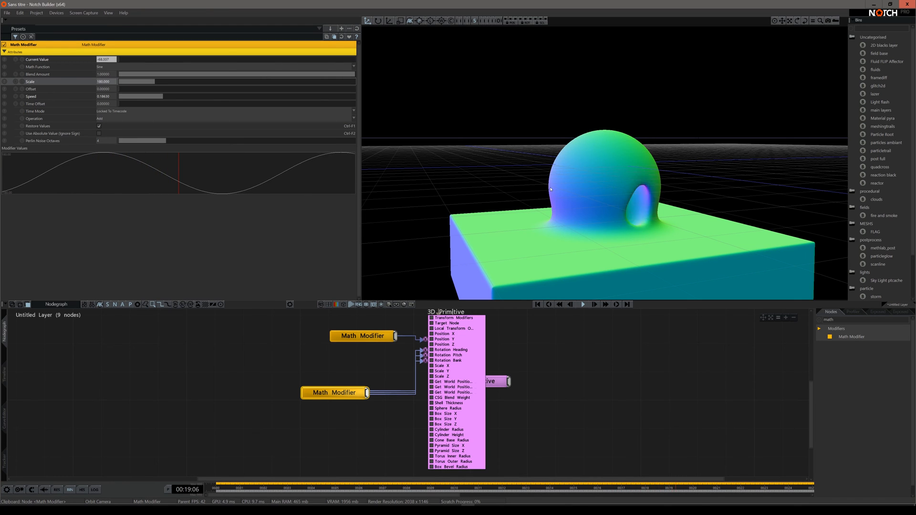
drag(140, 96, 147, 97)
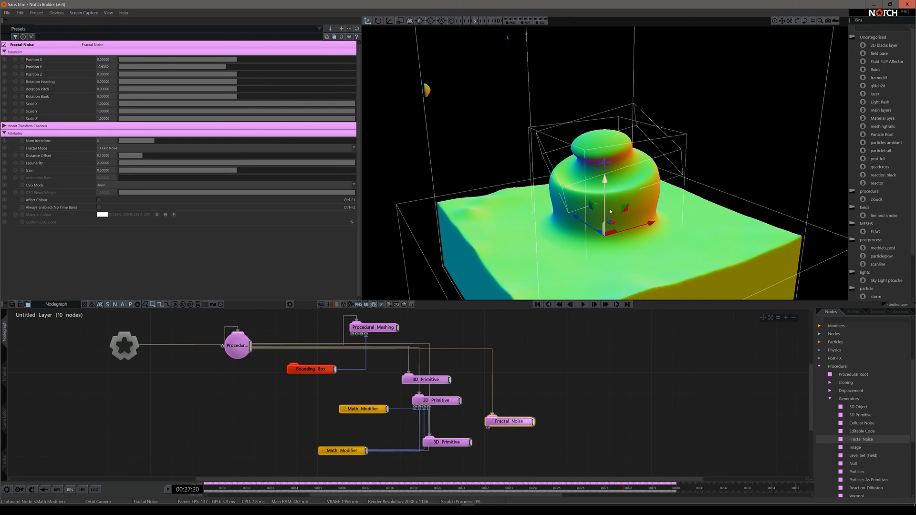
Move the Fractal Noise generator upward in the viewport
drag(605, 178, 605, 76)
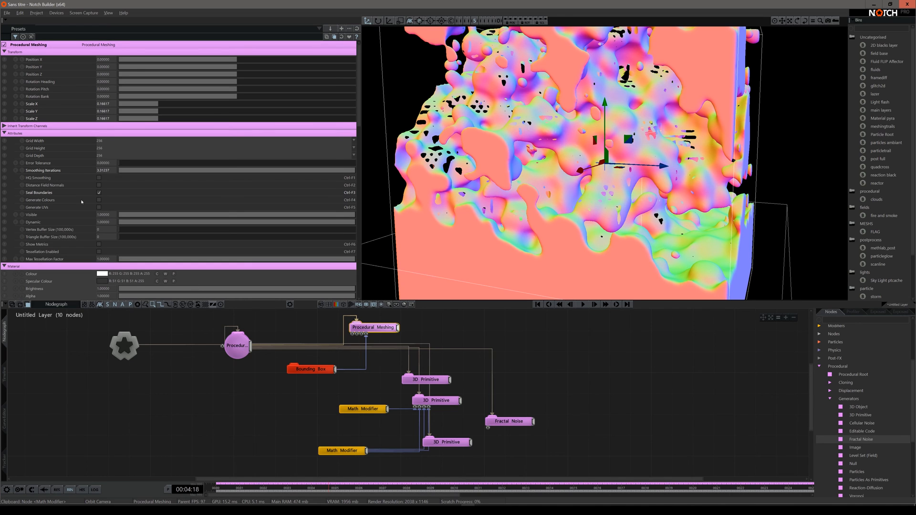
Raise the Procedural Meshing error tolerance to about 2.59 for coarser meshing
drag(120, 162, 176, 162)
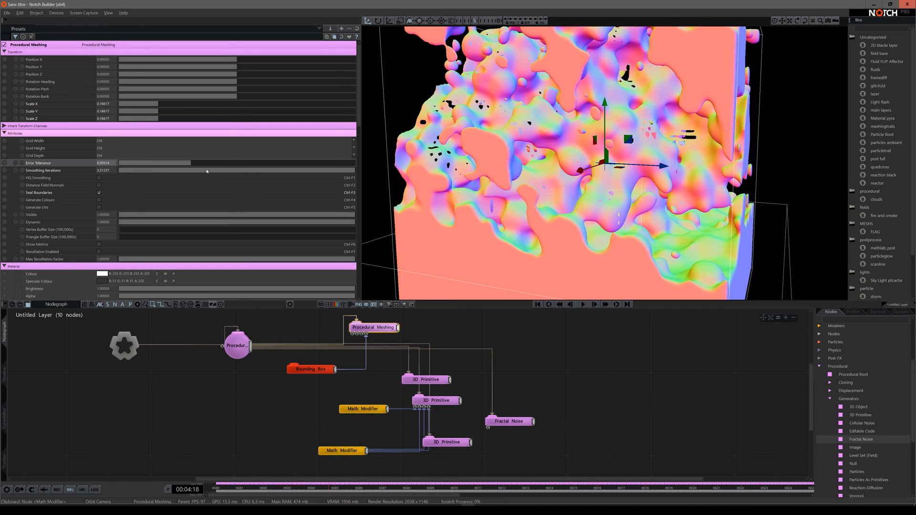
drag(146, 163, 351, 164)
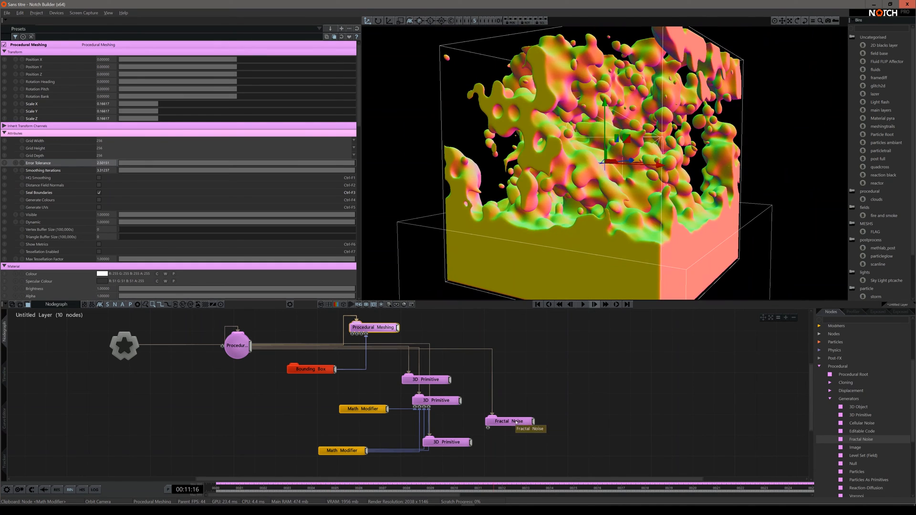
Set the Fractal Noise node's CSG Mode to Subtract
click(510, 421)
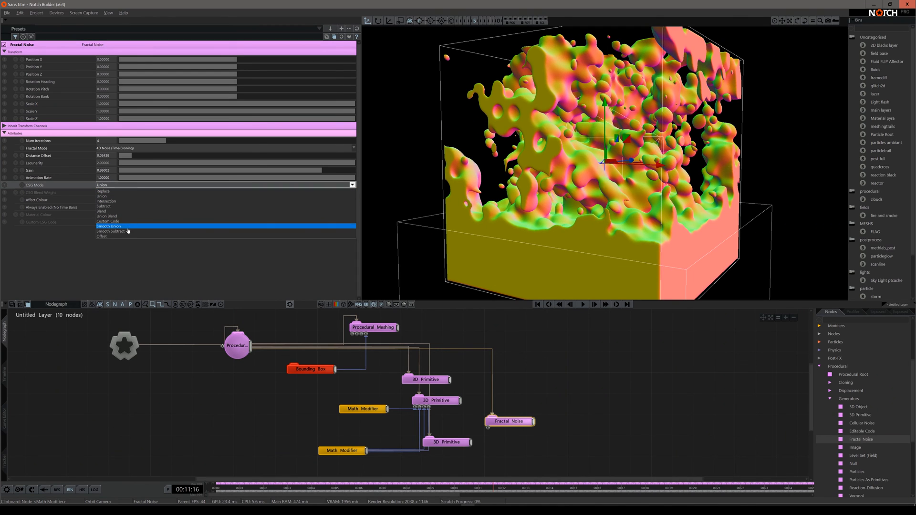
click(104, 201)
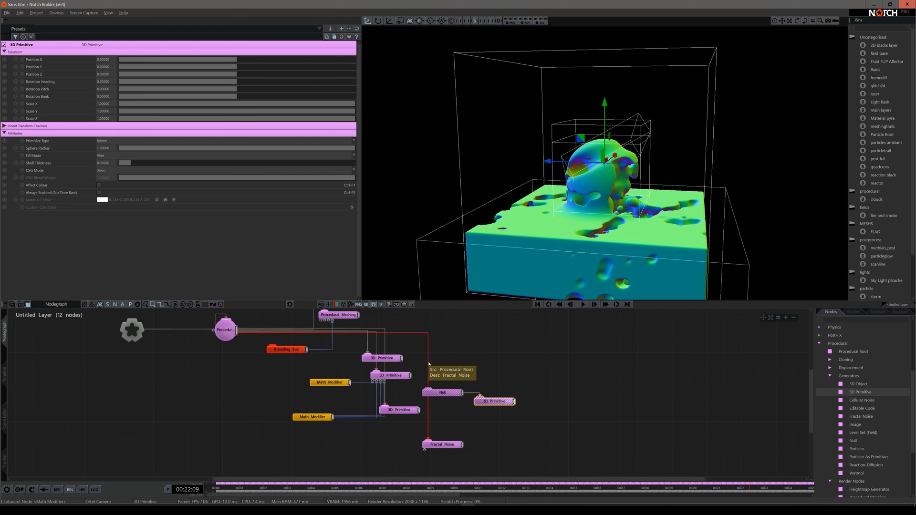
Reparent Fractal Noise under the sphere within the Null, then review Null and noise settings
drag(443, 445, 510, 427)
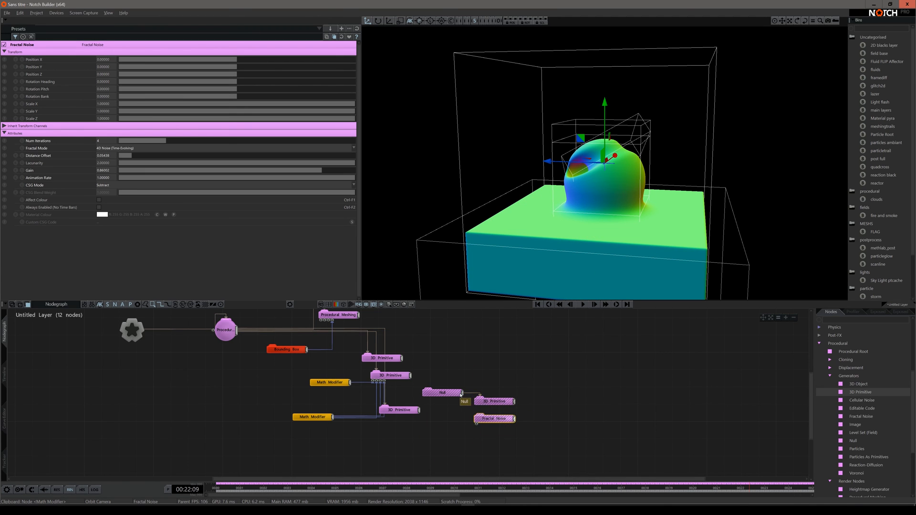
click(442, 392)
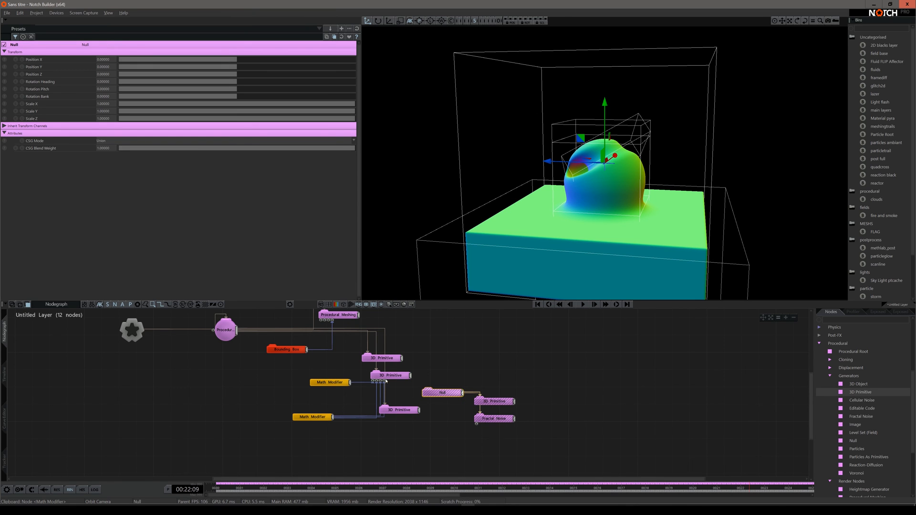
mouse_move(225, 329)
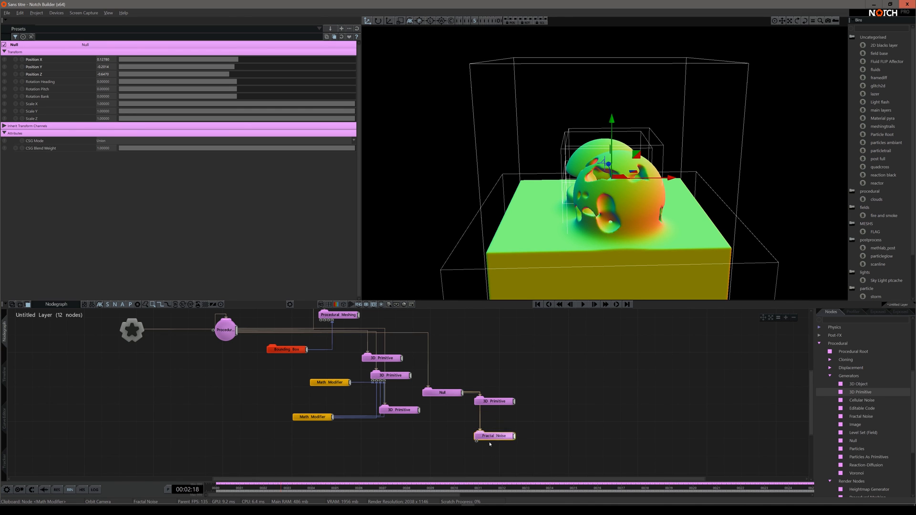
click(494, 436)
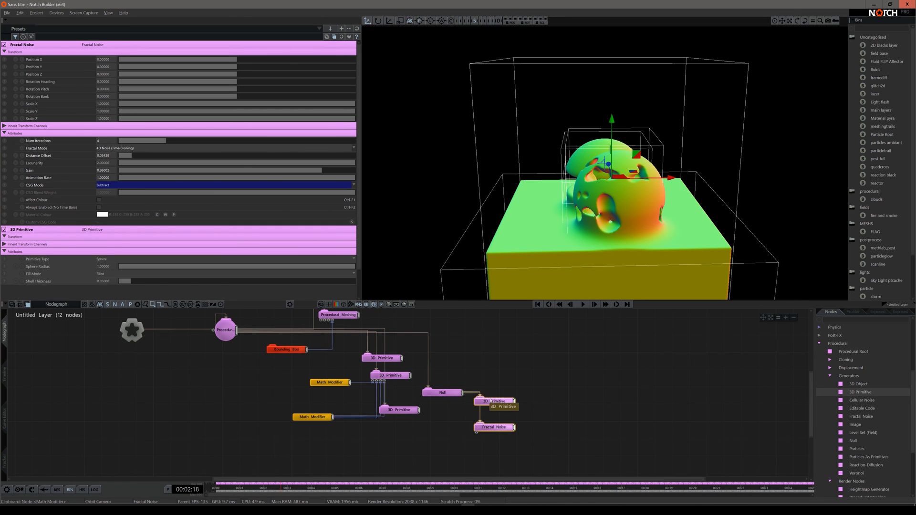